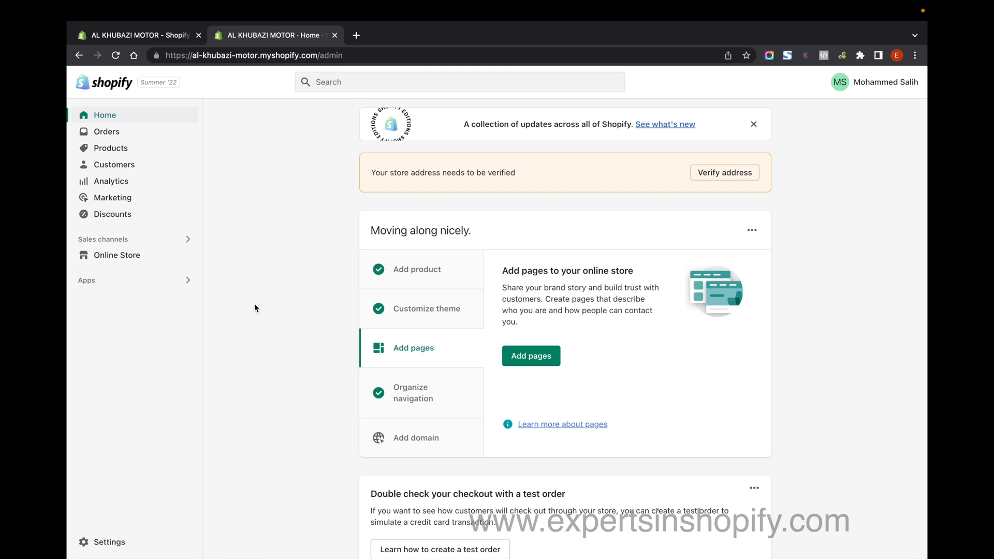
pyautogui.moveTo(240, 333)
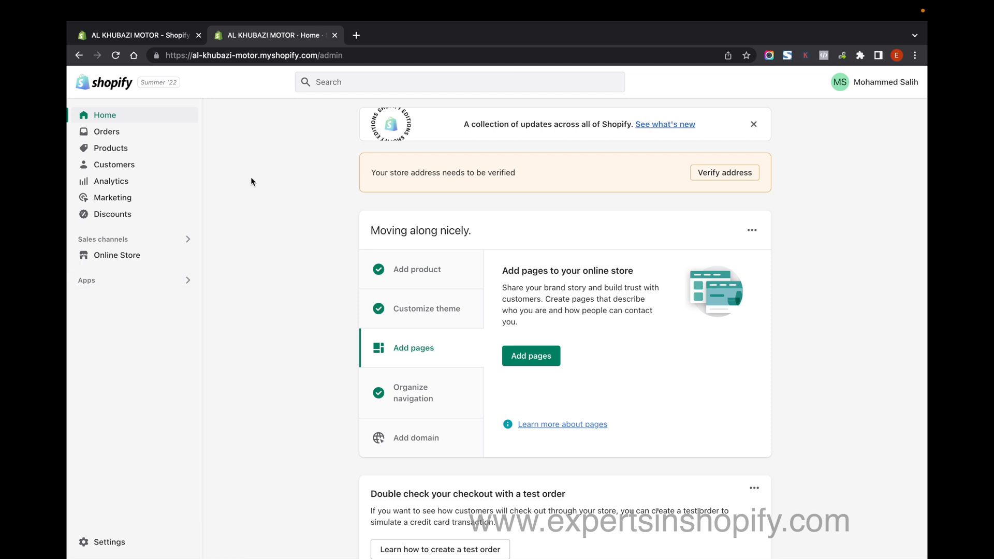
pyautogui.moveTo(118, 539)
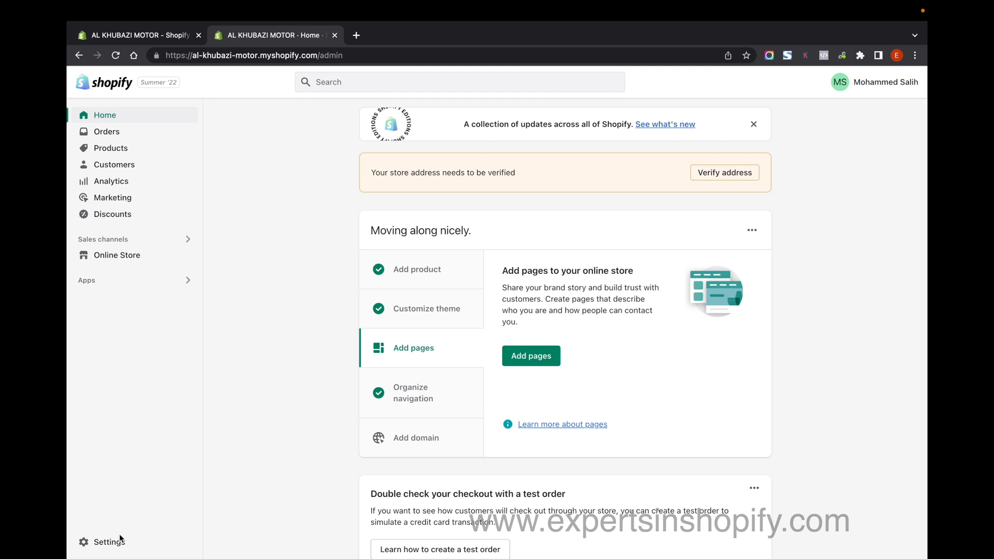
# - Go to Settings > Domains and start connecting an existing domain to AL KHUBAZI MOTOR
pyautogui.click(109, 556)
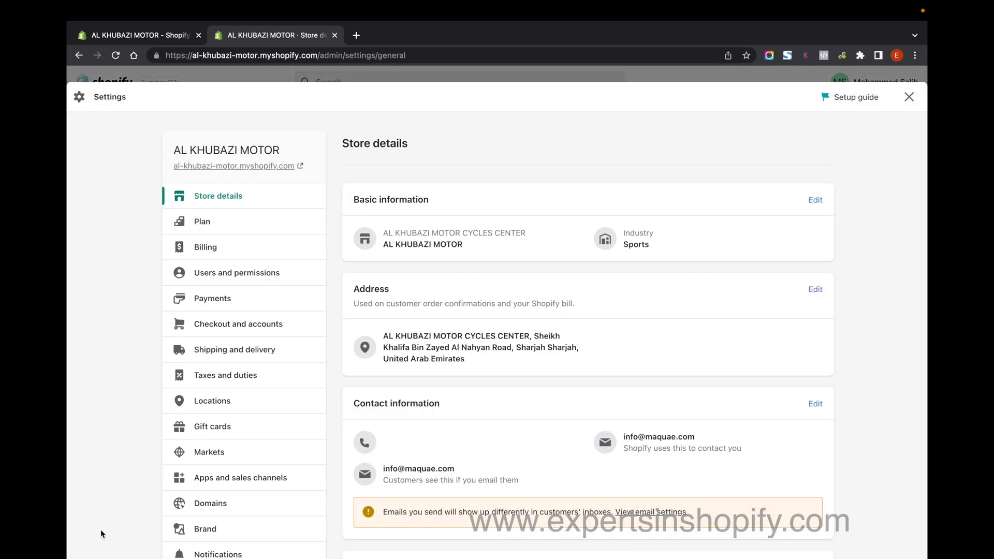
pyautogui.click(210, 503)
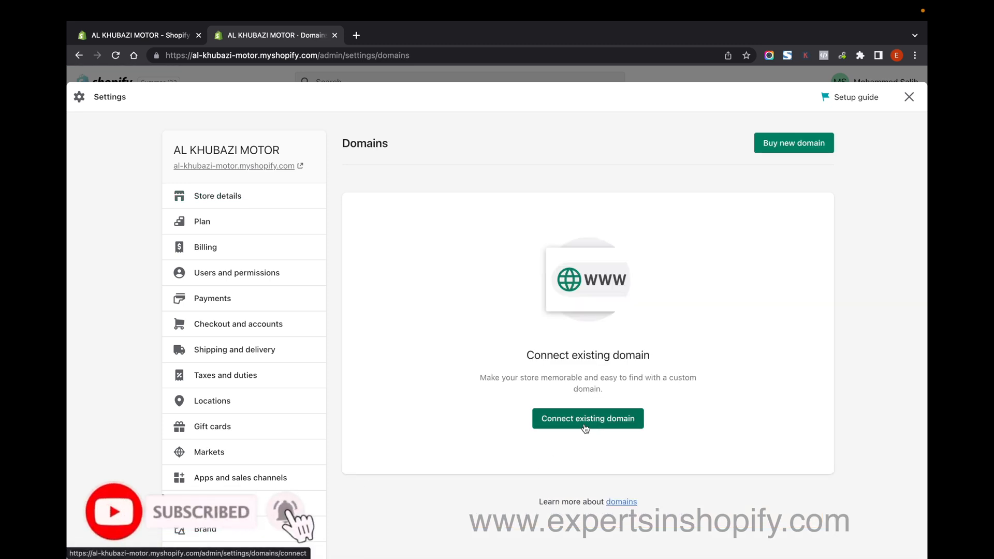
pyautogui.click(588, 419)
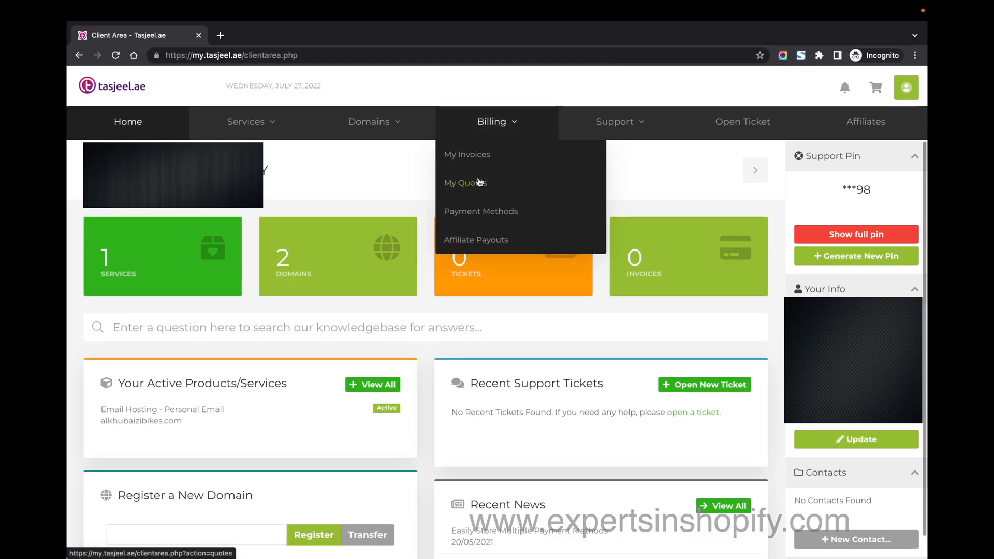
pyautogui.moveTo(315, 260)
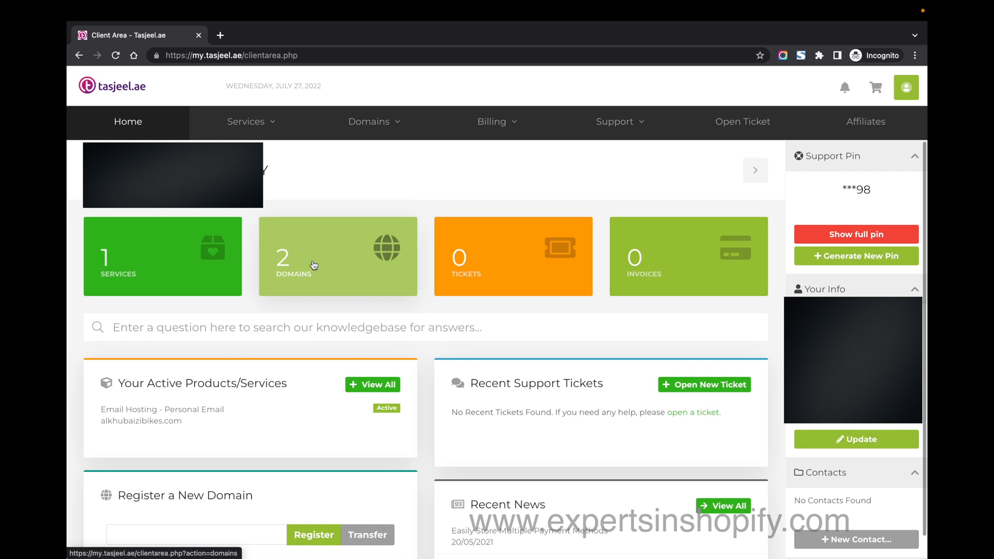
# - Show Tasjeel's domain list and copy the alkhubaizibikes.ae domain name
pyautogui.click(313, 264)
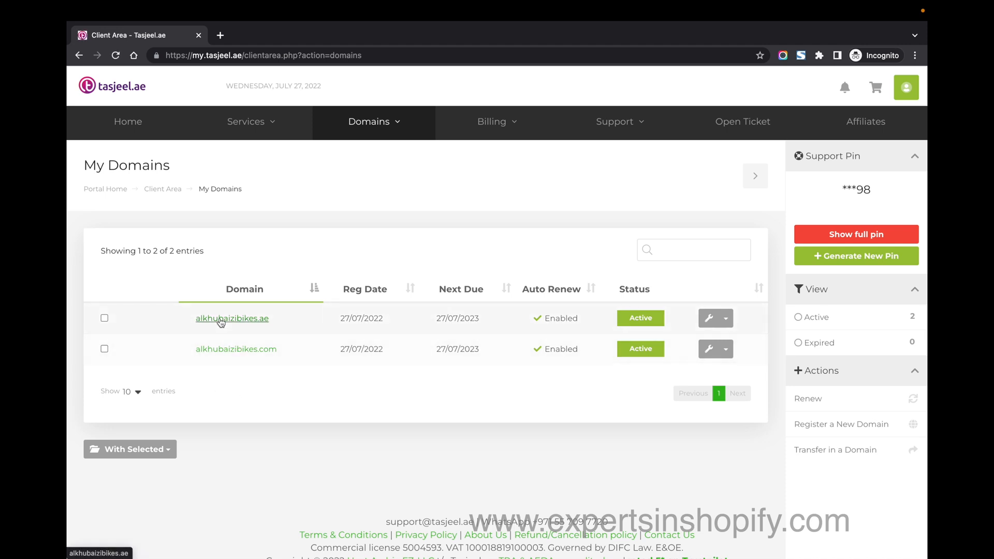
pyautogui.moveTo(234, 325)
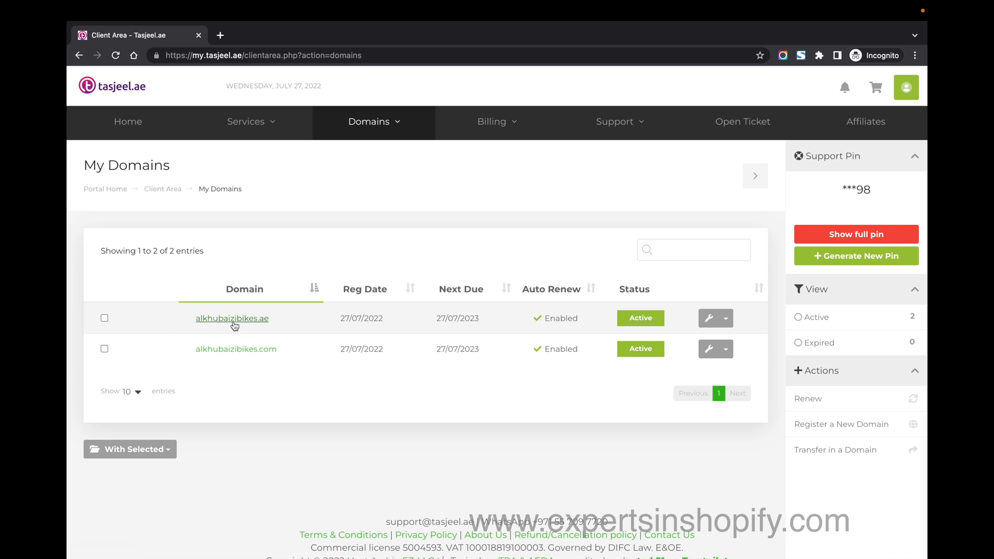
pyautogui.rightClick(232, 318)
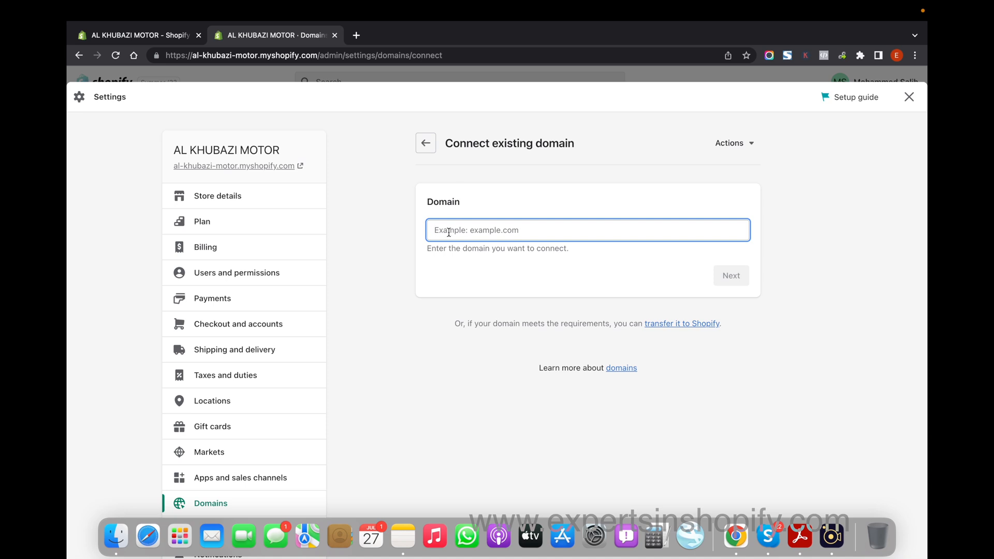
# - Enter alkhubaizibikes.ae in the Domain field and continue to connection instructions
pyautogui.write('alkhubaizibikes.ae')
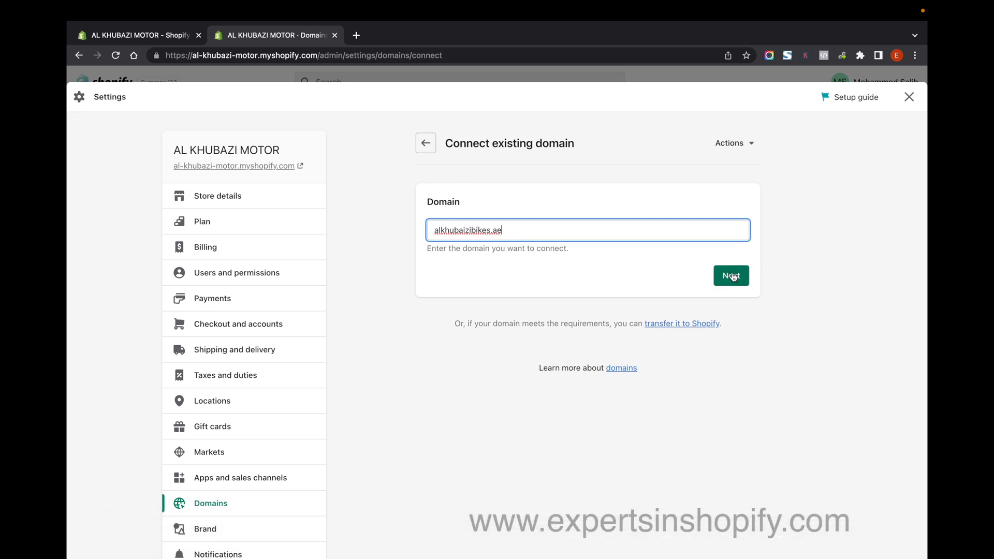
pyautogui.click(731, 276)
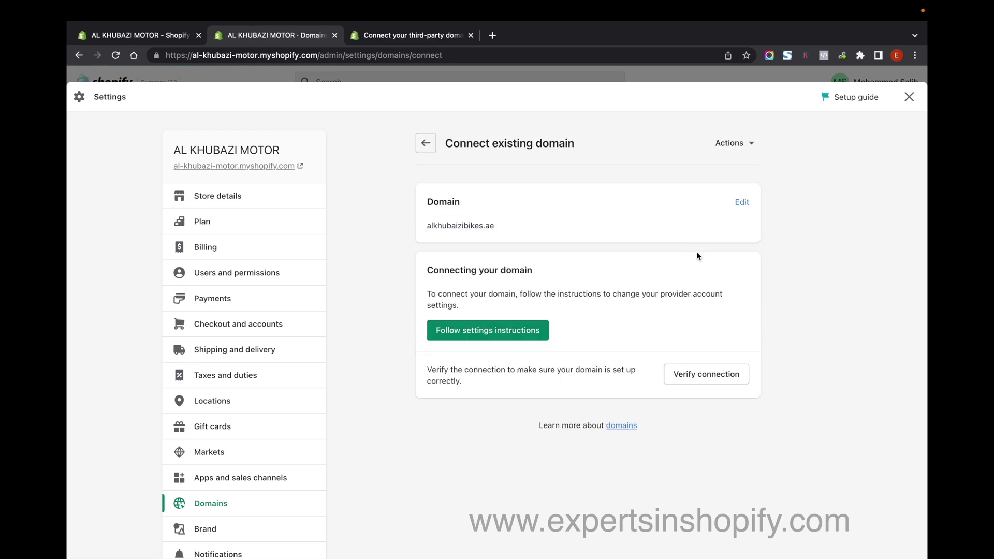
pyautogui.moveTo(506, 126)
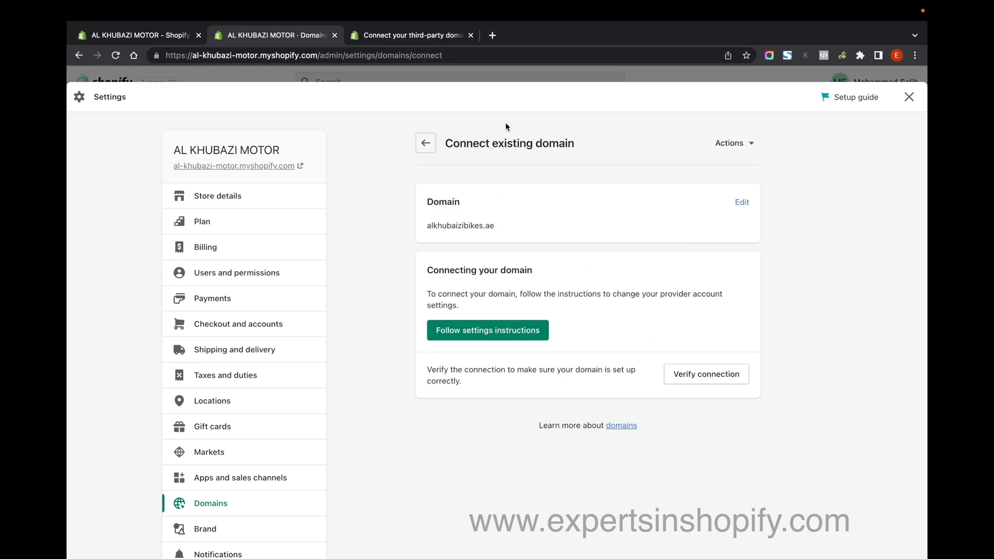
pyautogui.moveTo(485, 334)
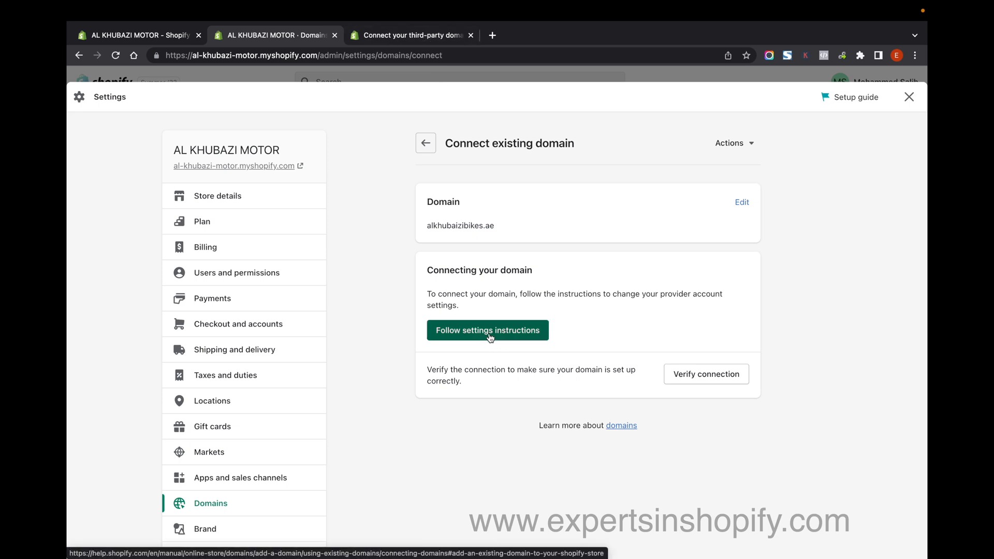
# - Open 'Connect your third-party domain to Shopify manually' and scroll to Before you begin
pyautogui.click(488, 330)
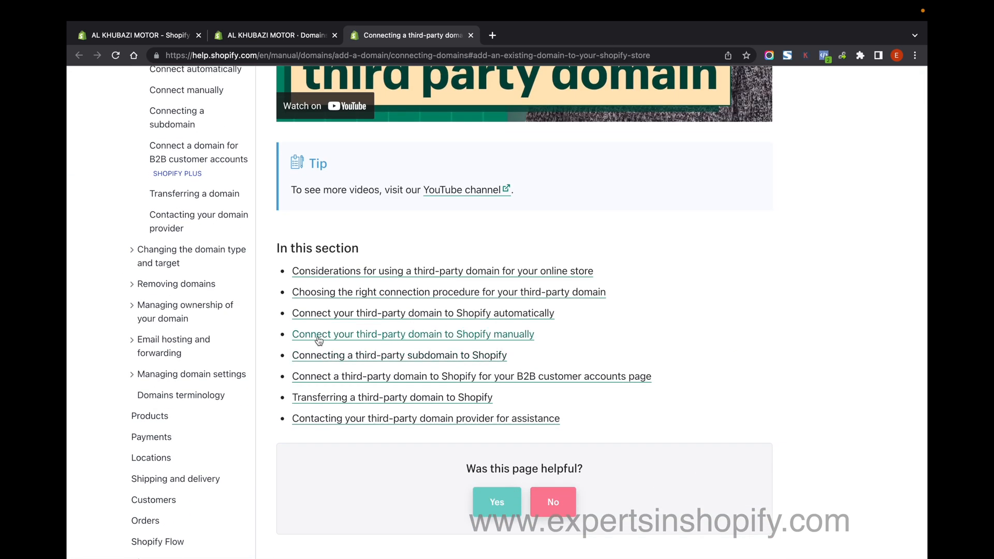
pyautogui.moveTo(413, 339)
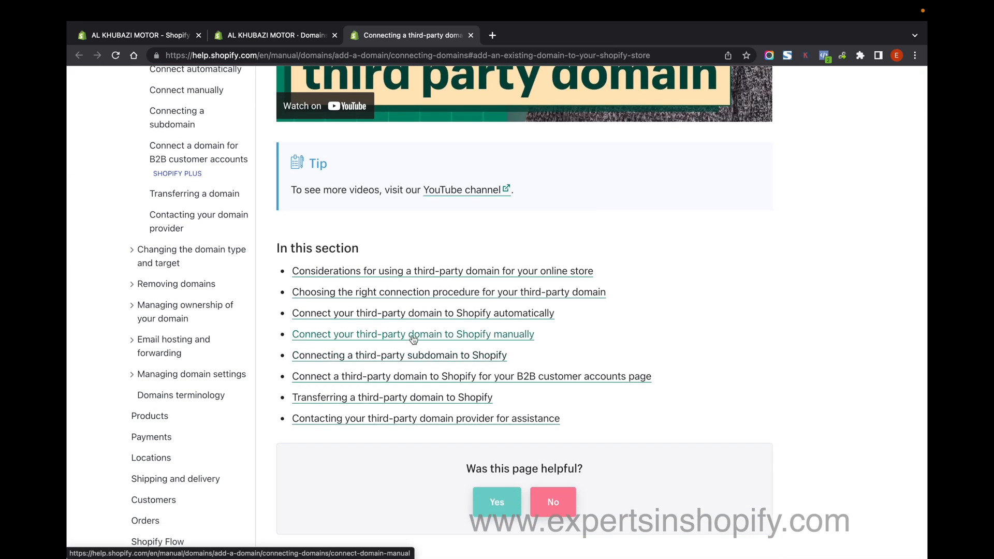
pyautogui.click(412, 334)
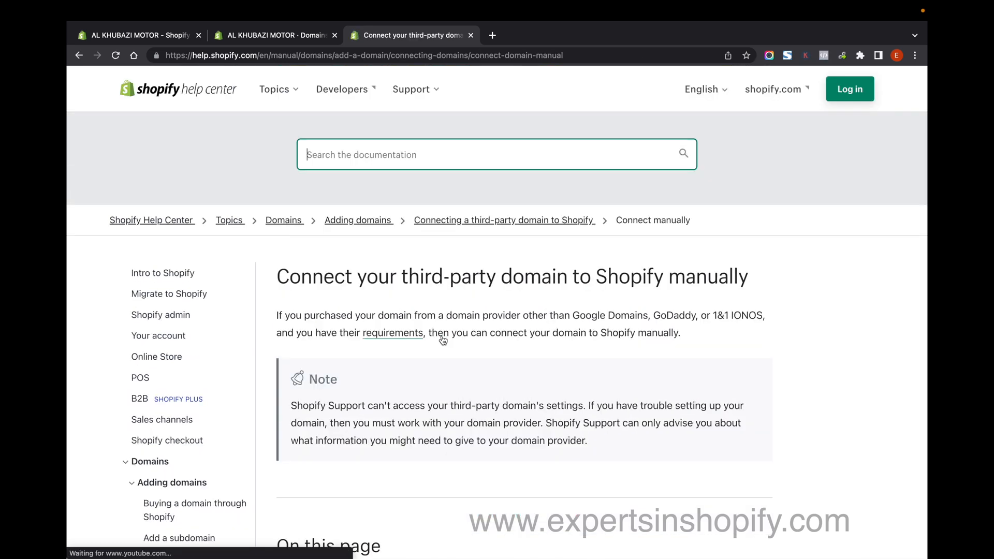
pyautogui.scroll(-3)
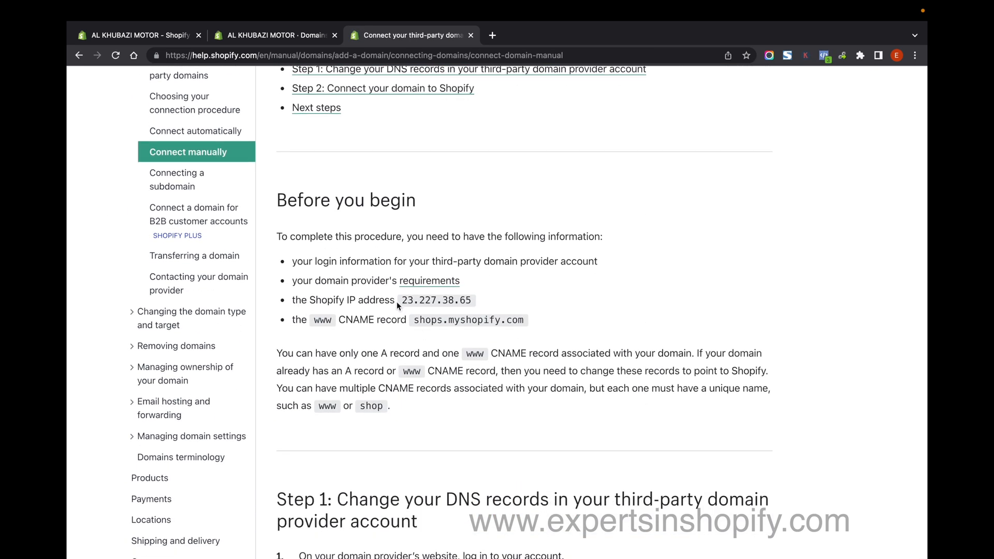
pyautogui.moveTo(469, 324)
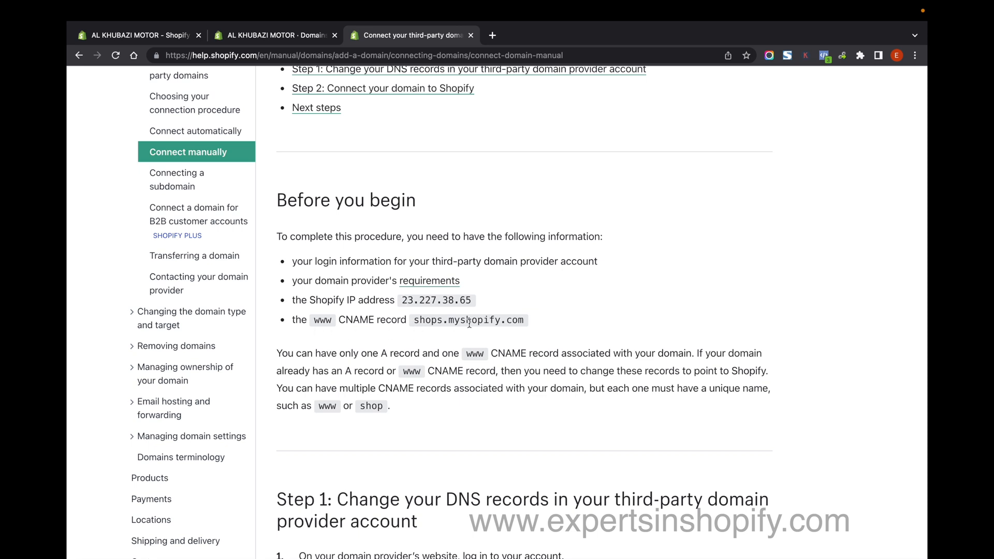
pyautogui.moveTo(471, 330)
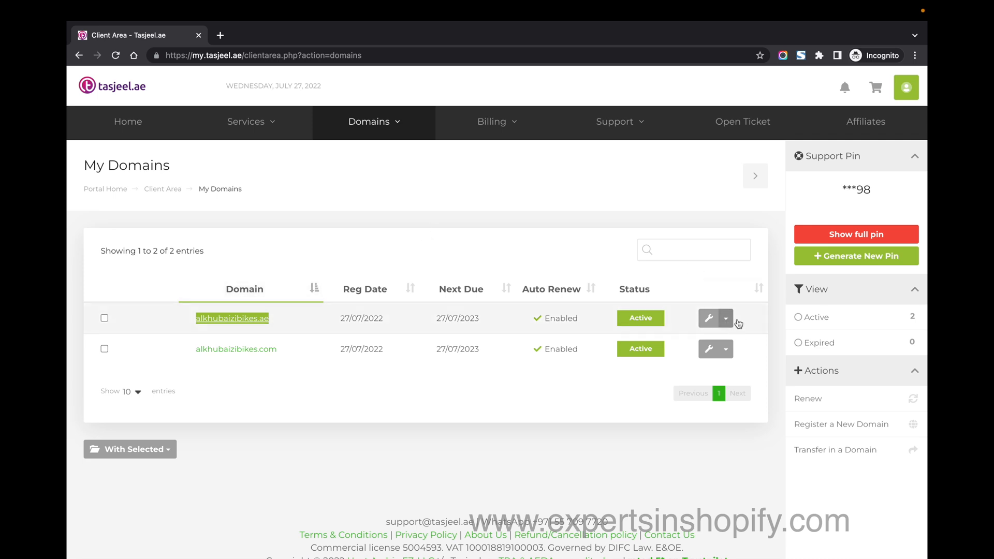
# - Open New DNS Record Manager for alkhubaizibikes.ae from its wrench dropdown
pyautogui.click(725, 318)
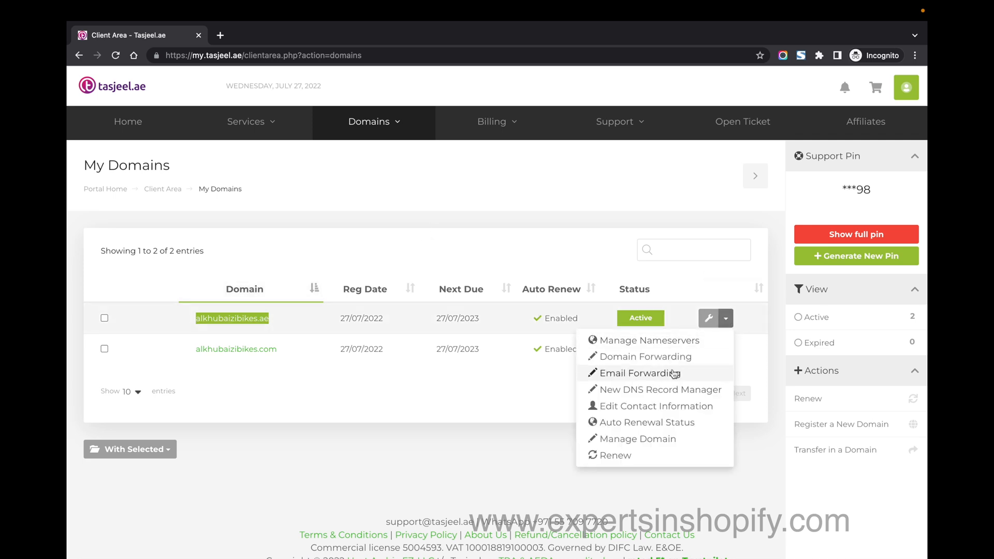
pyautogui.moveTo(669, 385)
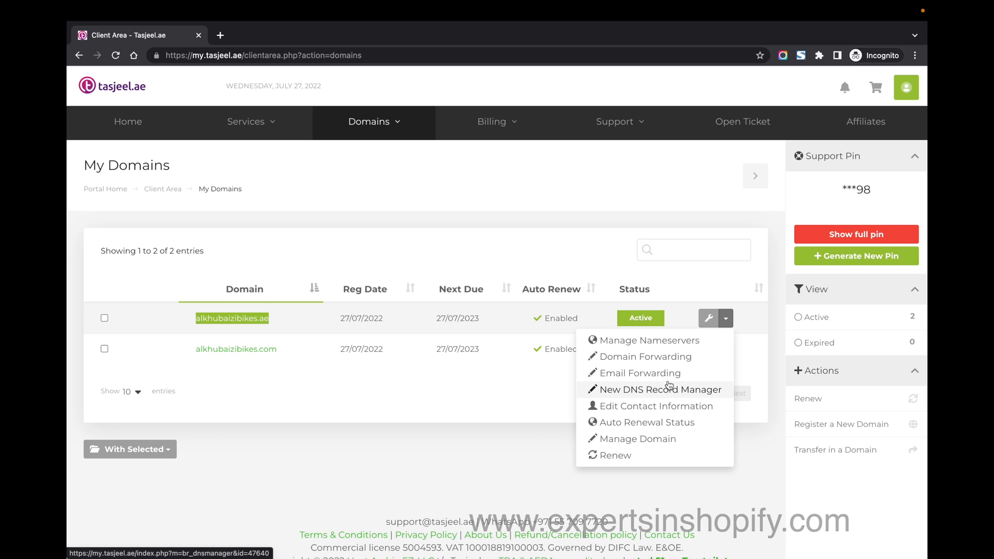
pyautogui.click(660, 389)
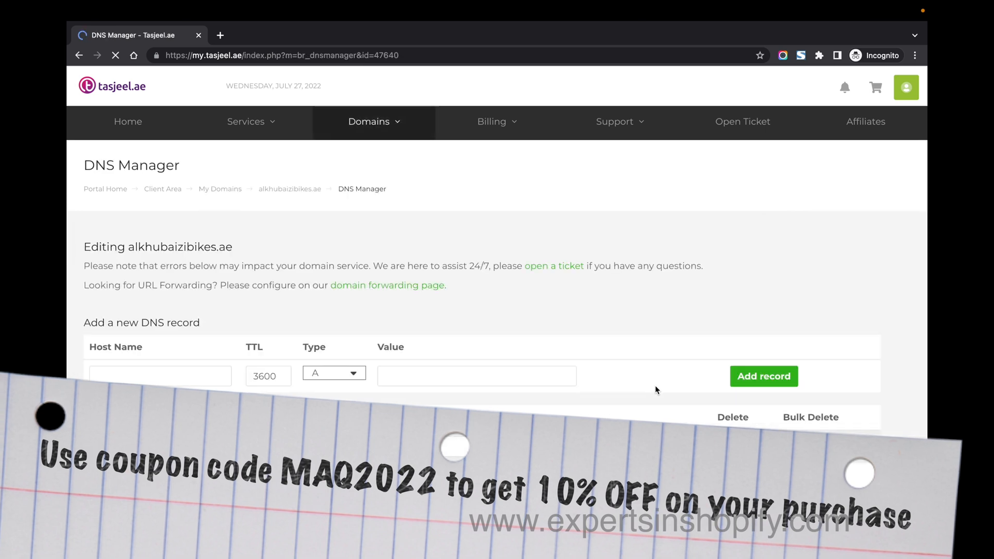
pyautogui.scroll(-3)
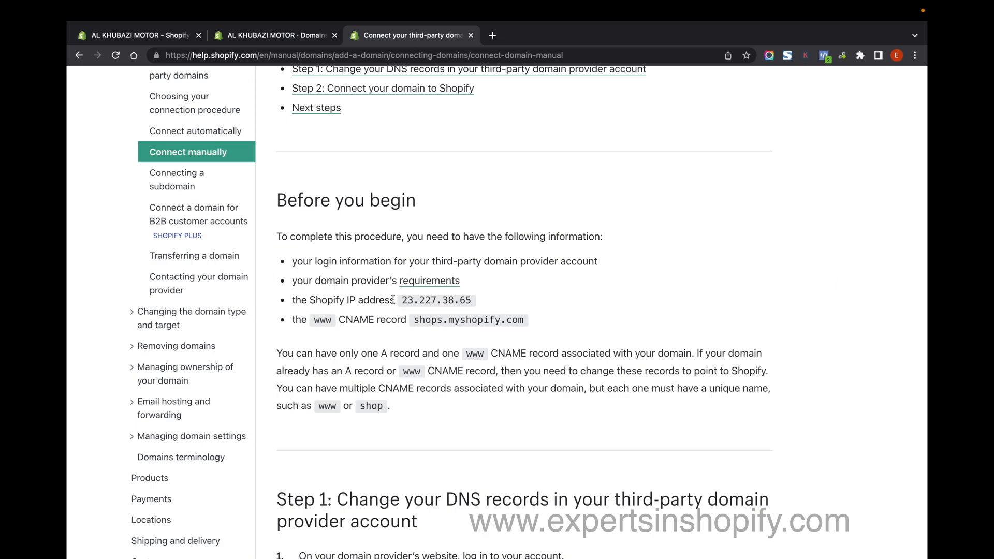
pyautogui.doubleClick(436, 300)
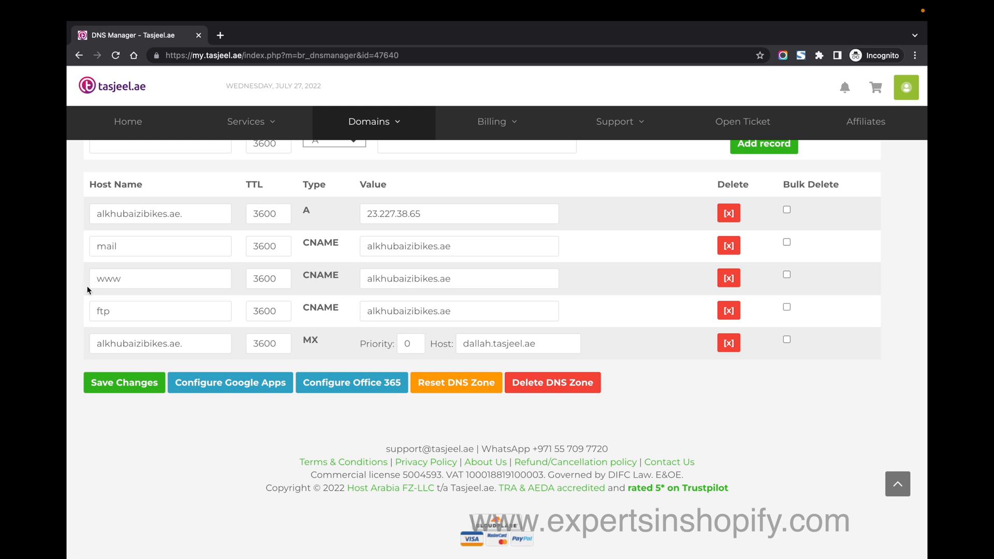
pyautogui.moveTo(477, 284)
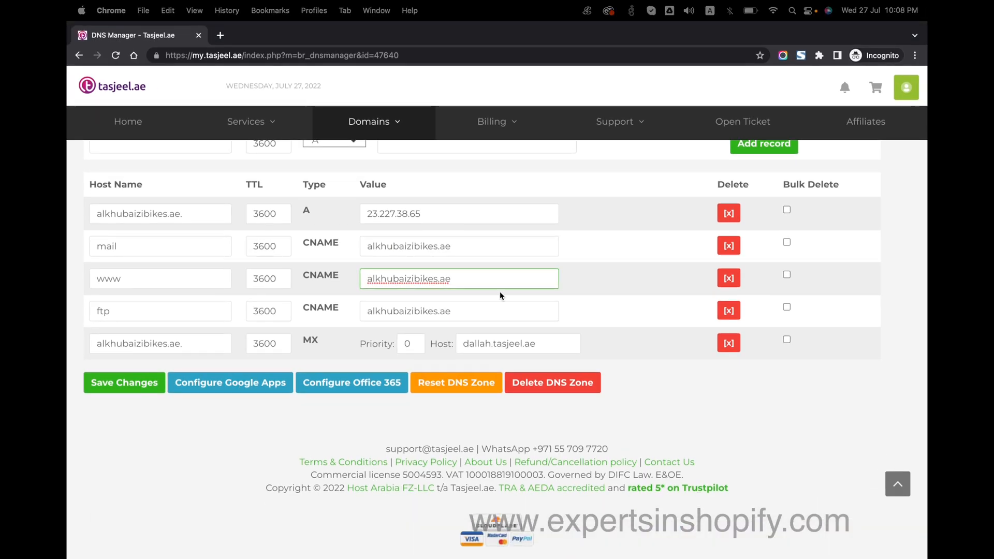
# - Set www CNAME to shops.myshopify.com, check A 23.227.38.65, save, and verify in Shopify
pyautogui.write('shops.myshopify.com')
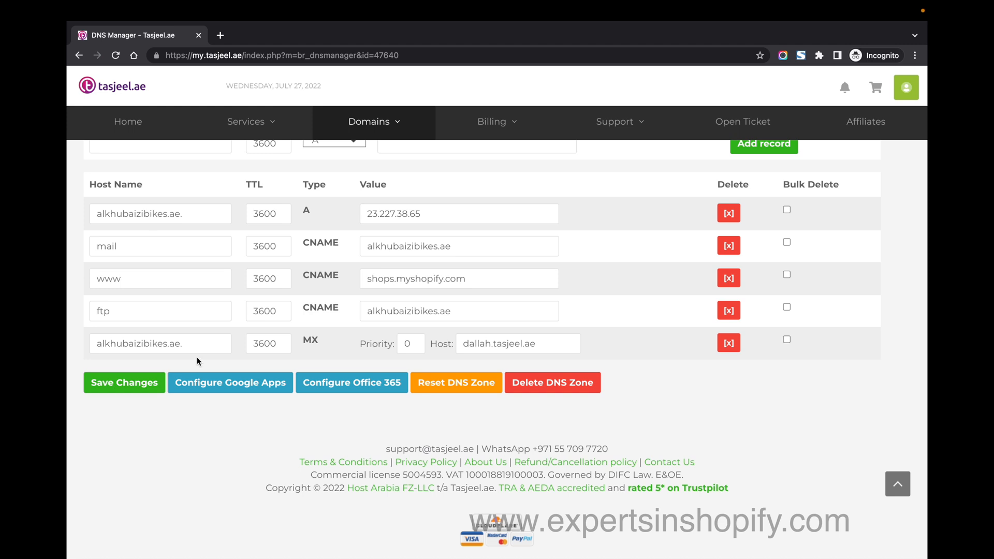
pyautogui.moveTo(327, 249)
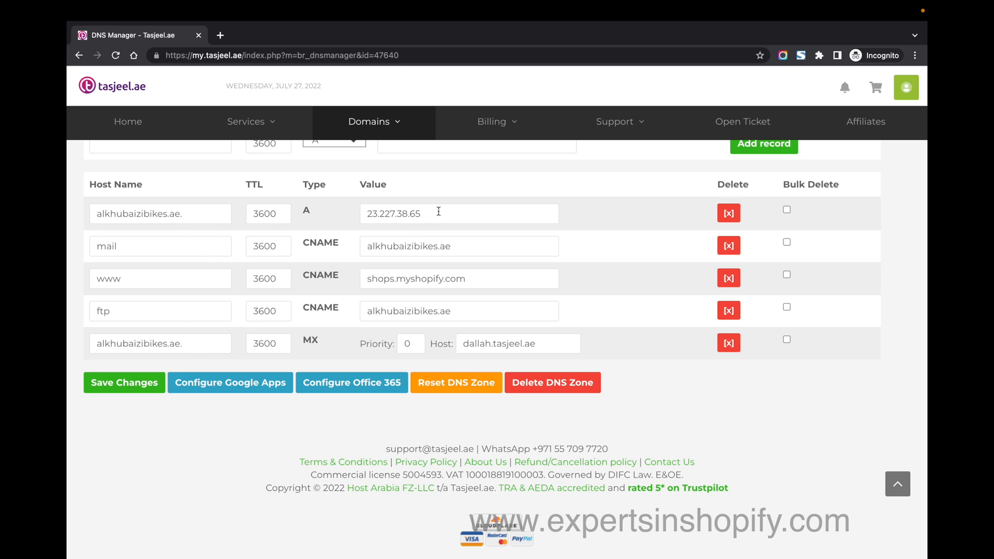
pyautogui.moveTo(484, 297)
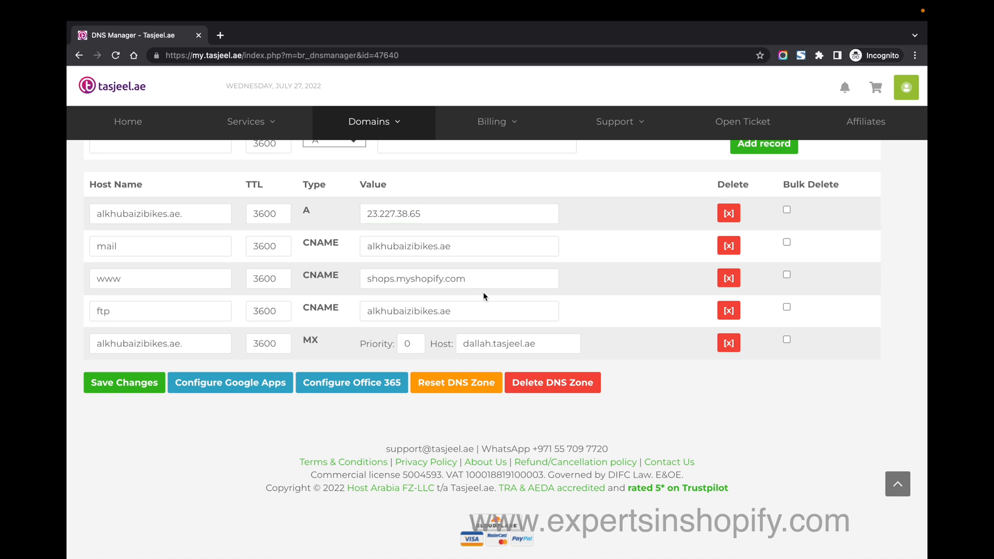
pyautogui.click(458, 214)
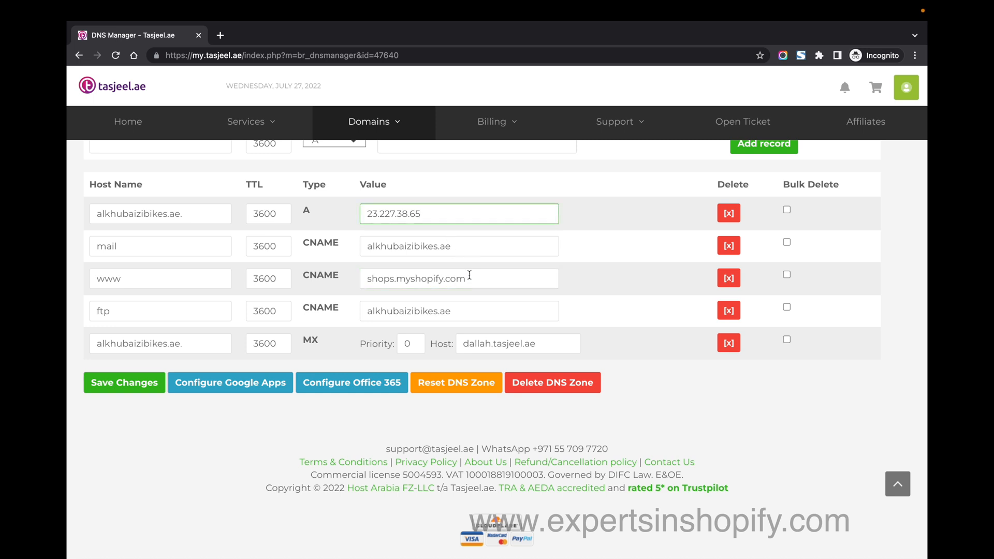
pyautogui.click(473, 278)
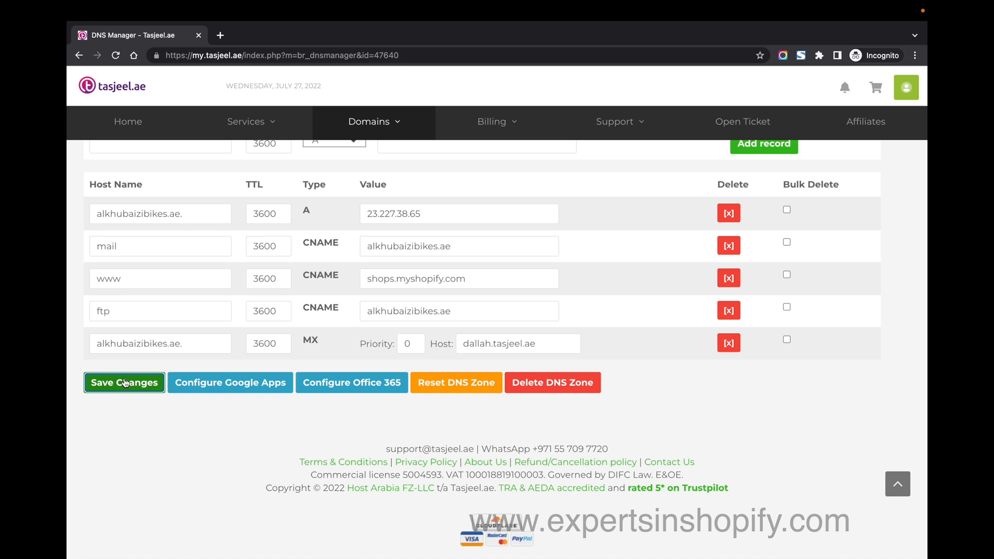
pyautogui.click(124, 382)
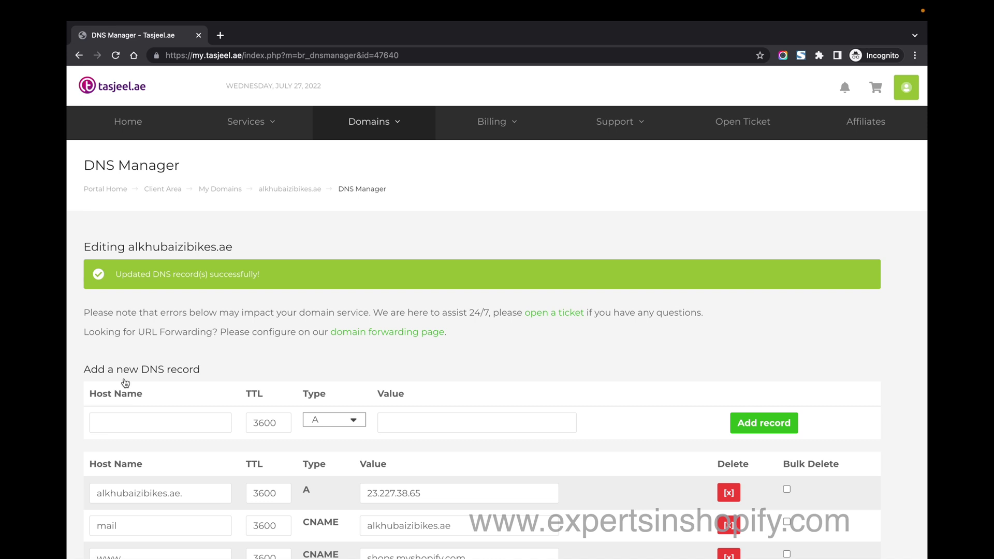
pyautogui.moveTo(256, 275)
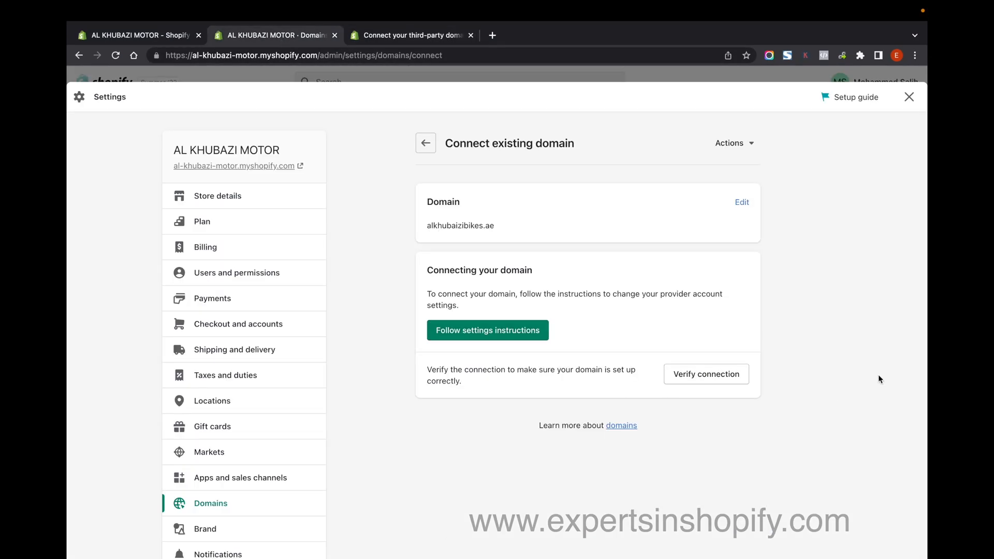
pyautogui.click(706, 374)
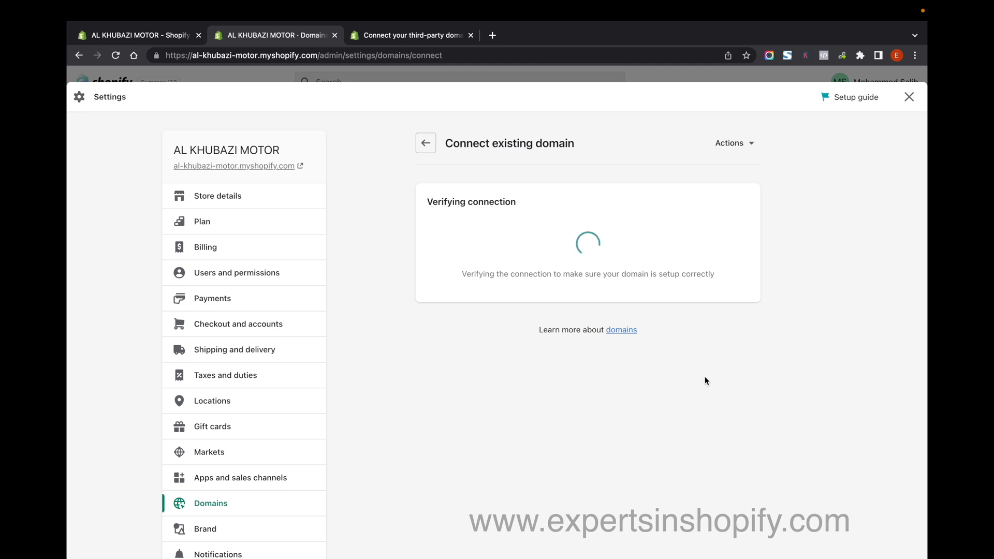
# - Finish connecting alkhubaizibikes.ae as the primary Online Store domain
pyautogui.click(425, 143)
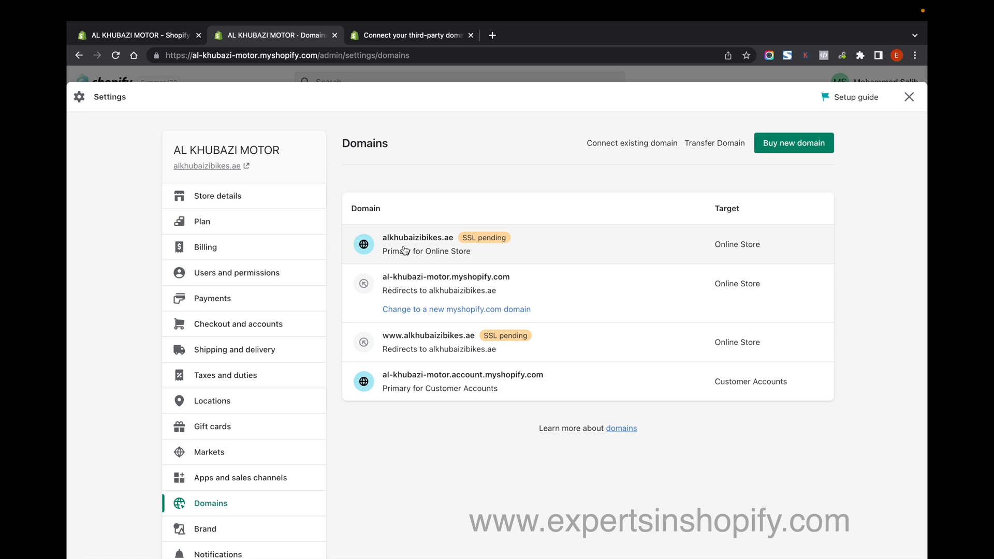
pyautogui.moveTo(383, 245)
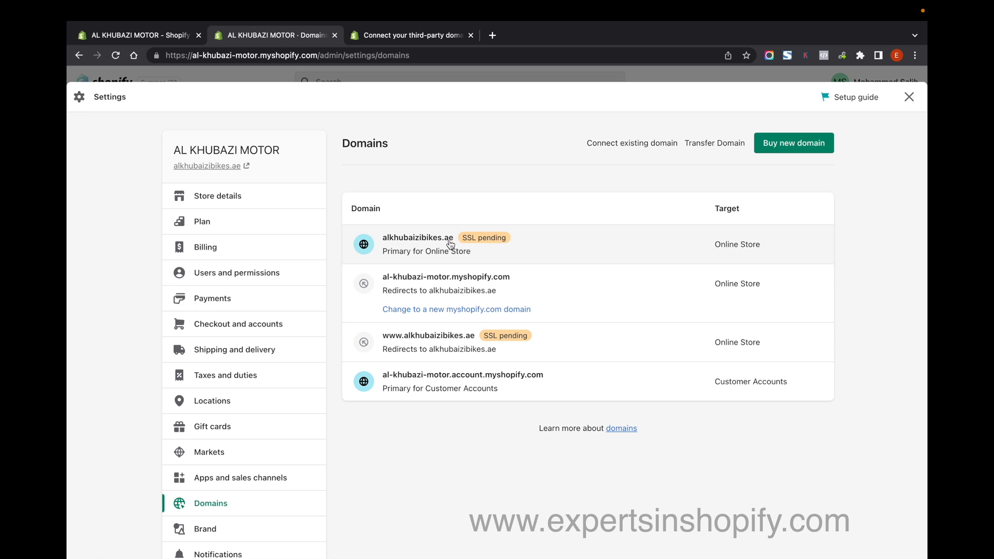
pyautogui.moveTo(459, 242)
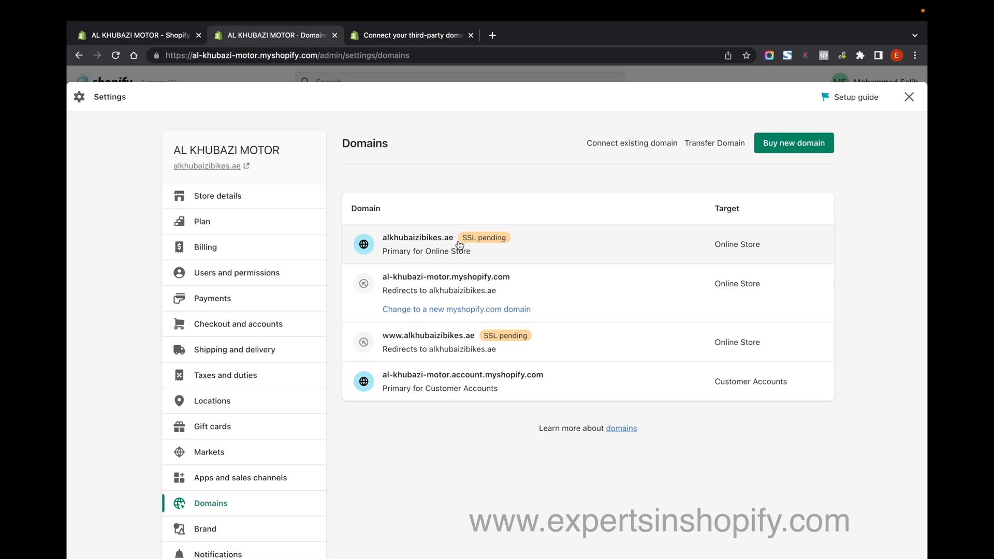
pyautogui.moveTo(694, 195)
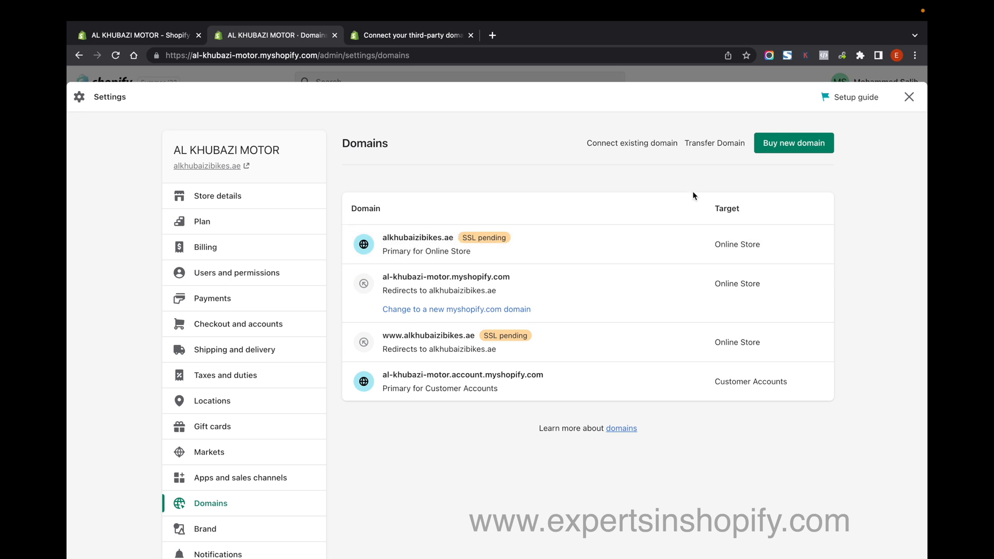
pyautogui.moveTo(421, 250)
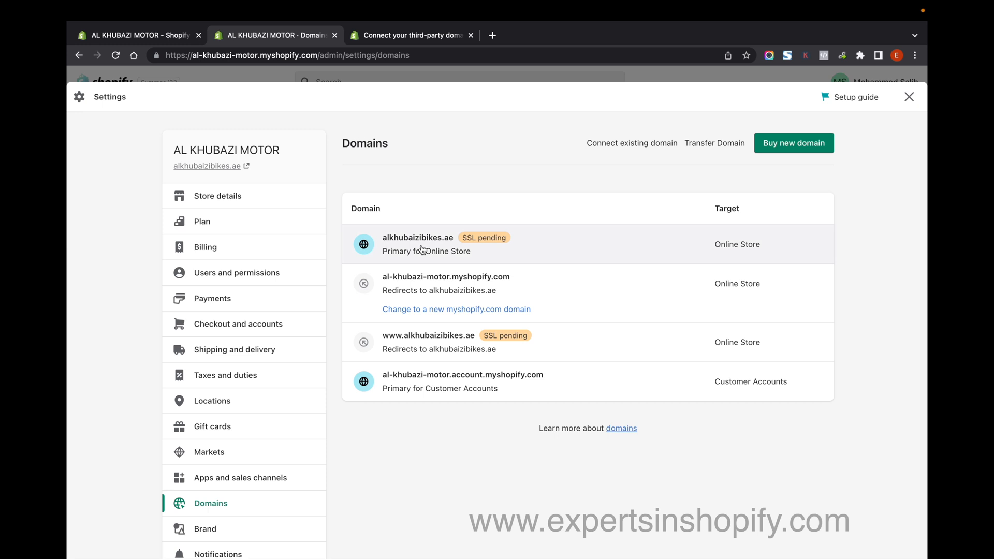
# - Preview alkhubaizibikes.ae's password-protected storefront from its domain details, then switch to Tasjeel
pyautogui.click(422, 244)
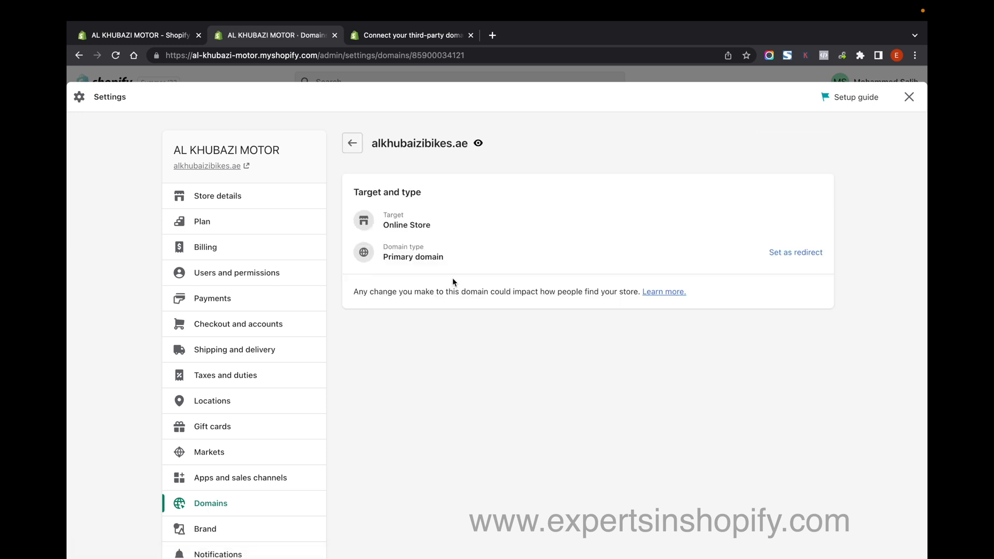
pyautogui.moveTo(586, 219)
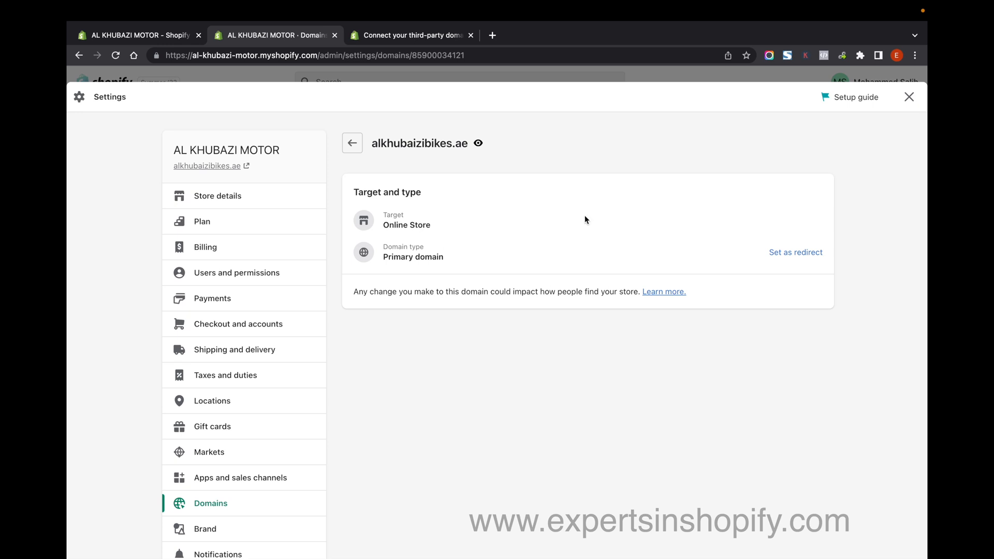
pyautogui.click(352, 142)
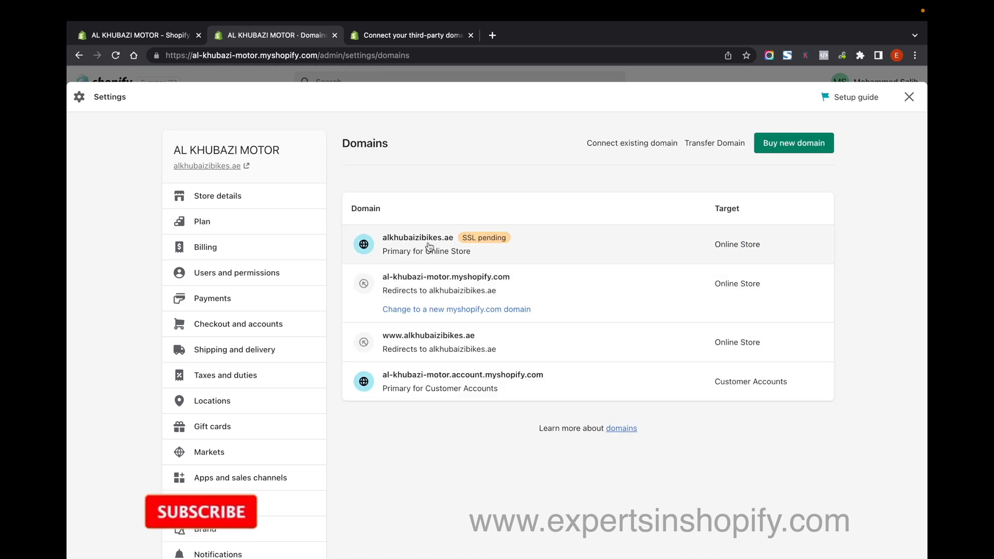
pyautogui.click(418, 237)
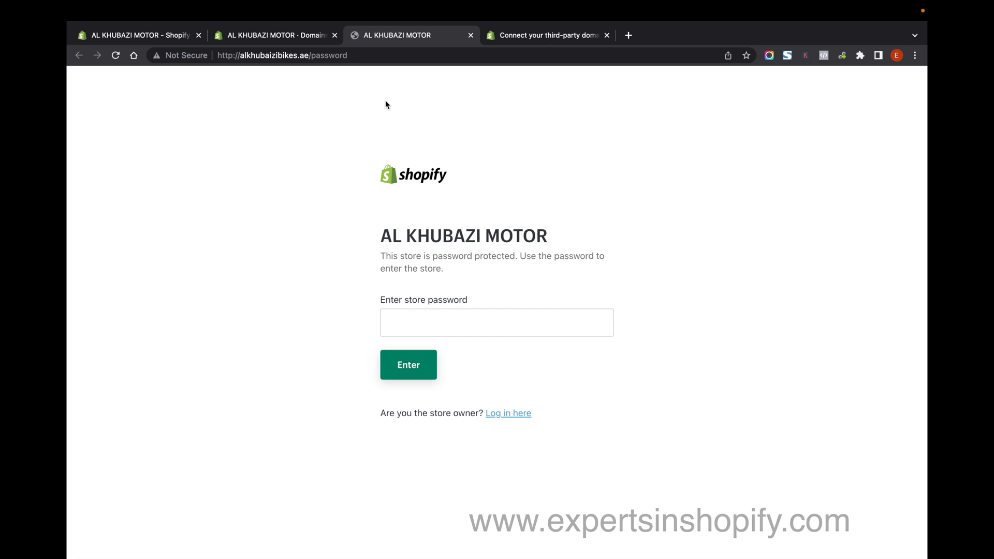
pyautogui.moveTo(402, 116)
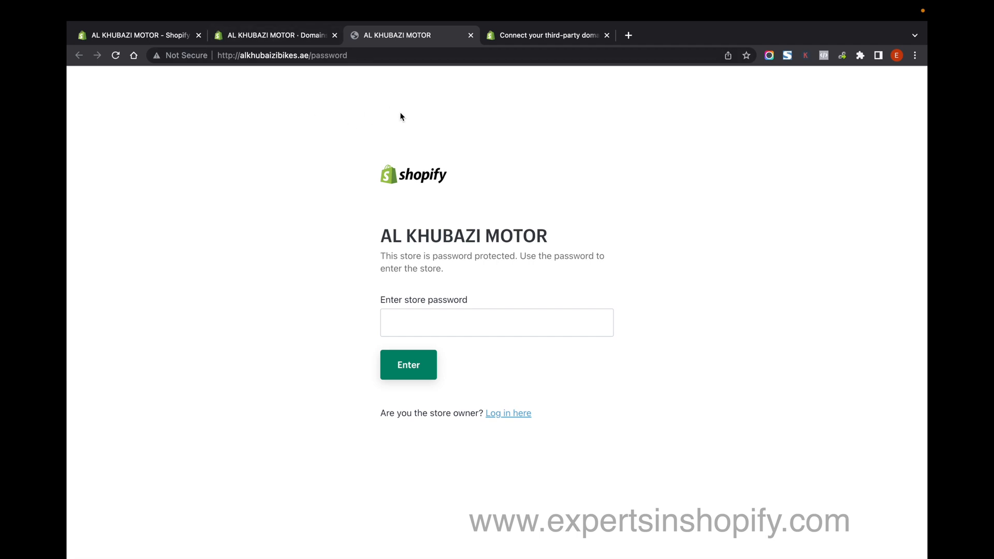
pyautogui.moveTo(231, 72)
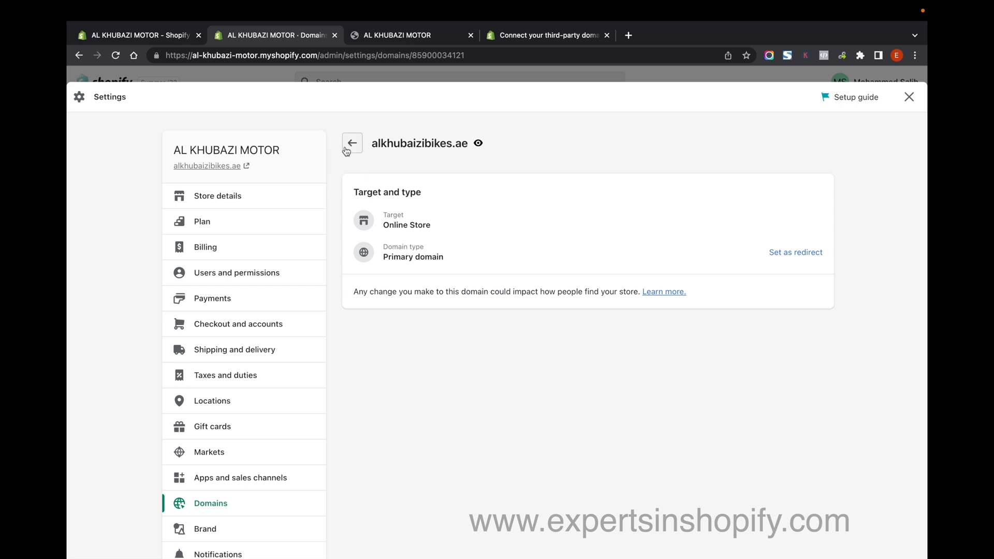
pyautogui.click(353, 143)
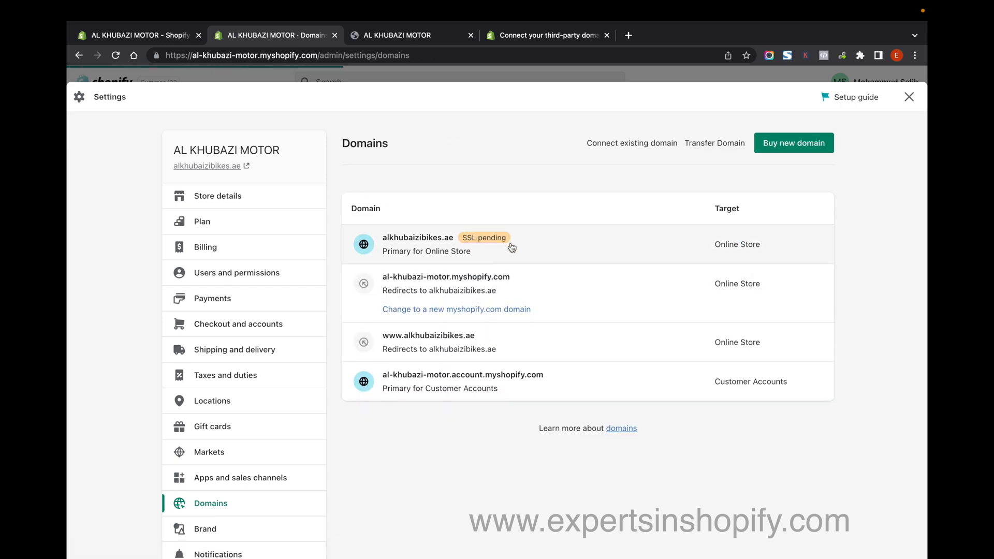
pyautogui.click(406, 35)
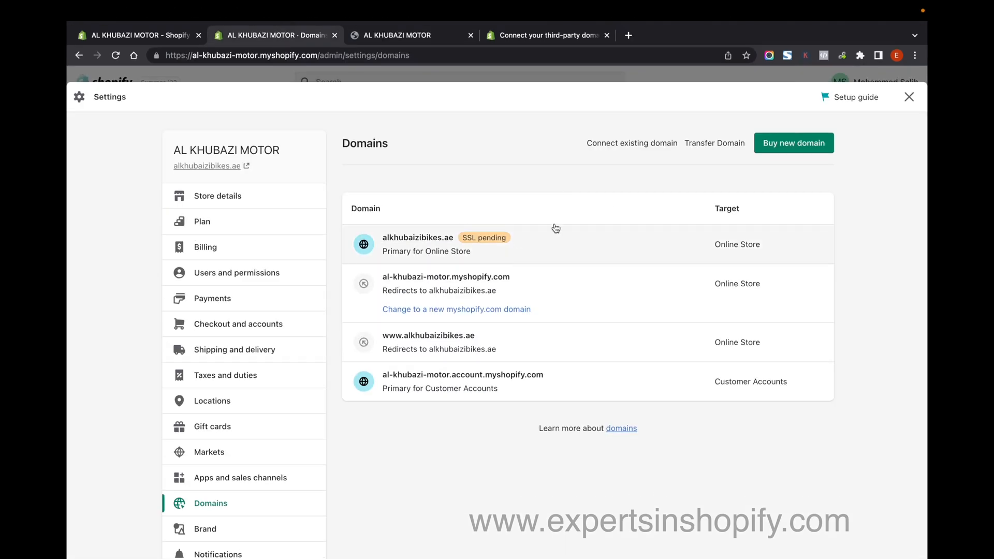
pyautogui.moveTo(813, 157)
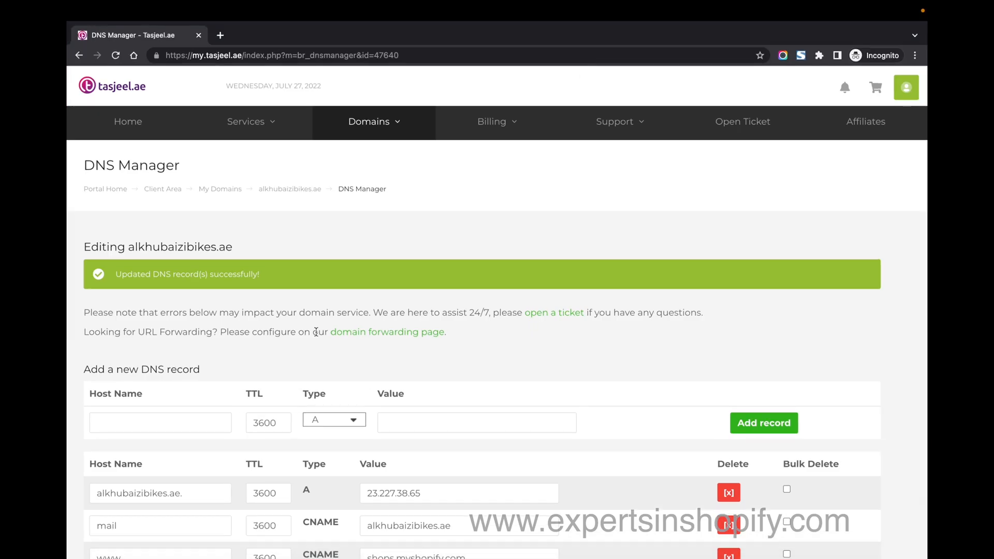
pyautogui.moveTo(200, 193)
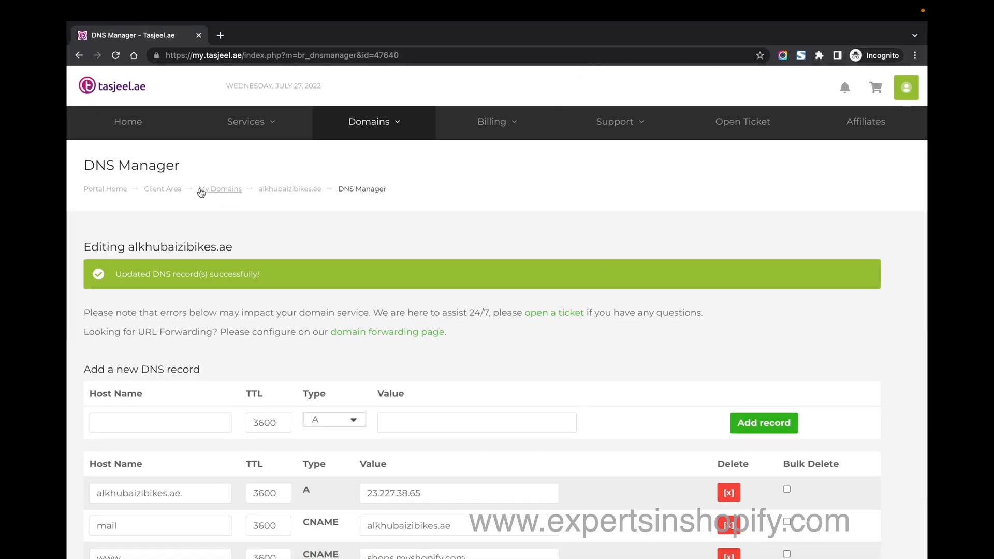
# - Open New DNS Record Manager for alkhubaizibikes.com and confirm Yes, Create
pyautogui.click(219, 188)
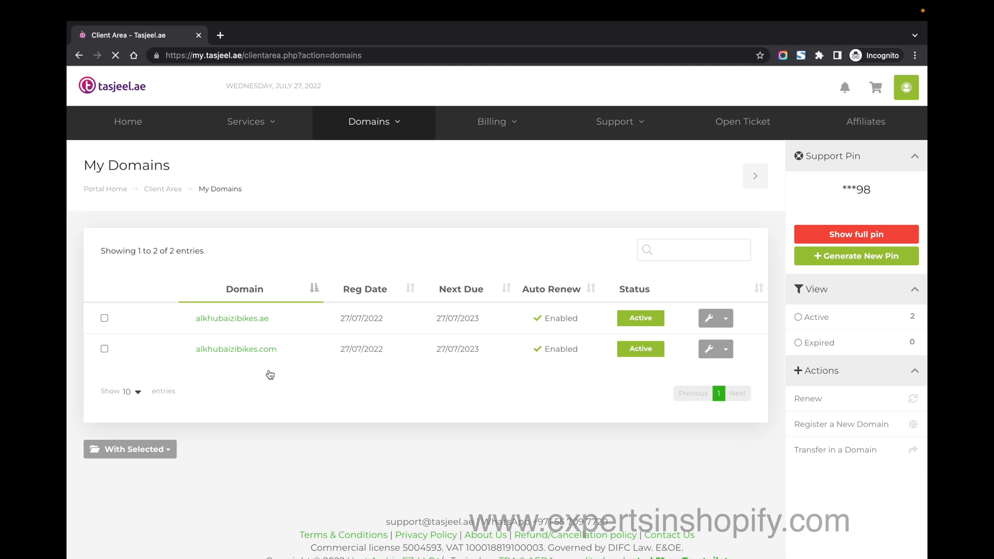
pyautogui.click(726, 349)
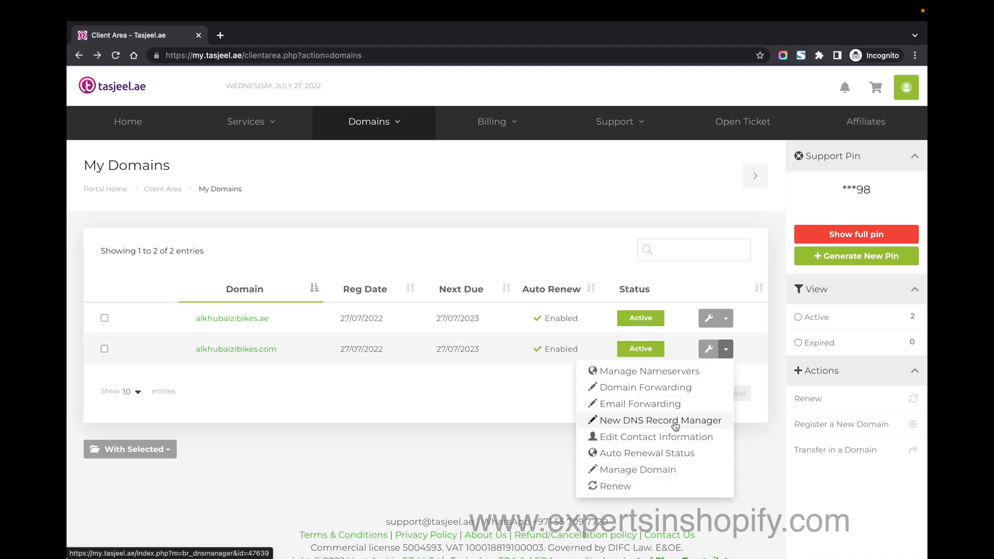
pyautogui.click(660, 420)
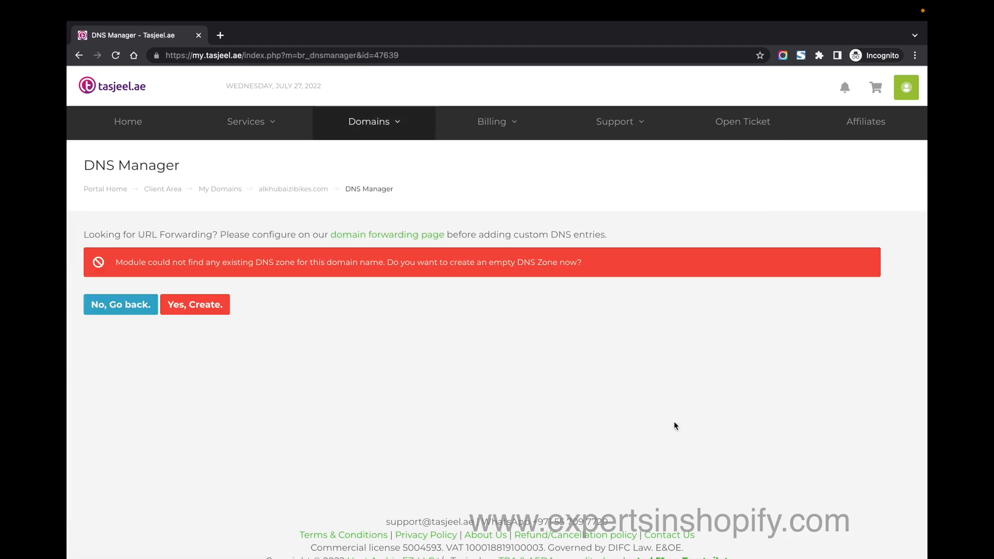
pyautogui.moveTo(116, 262)
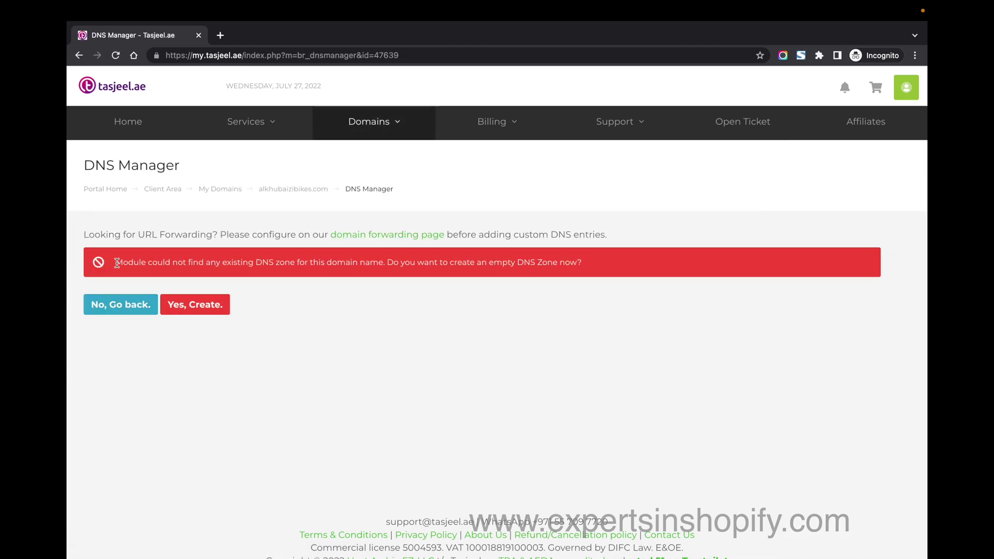
pyautogui.moveTo(199, 302)
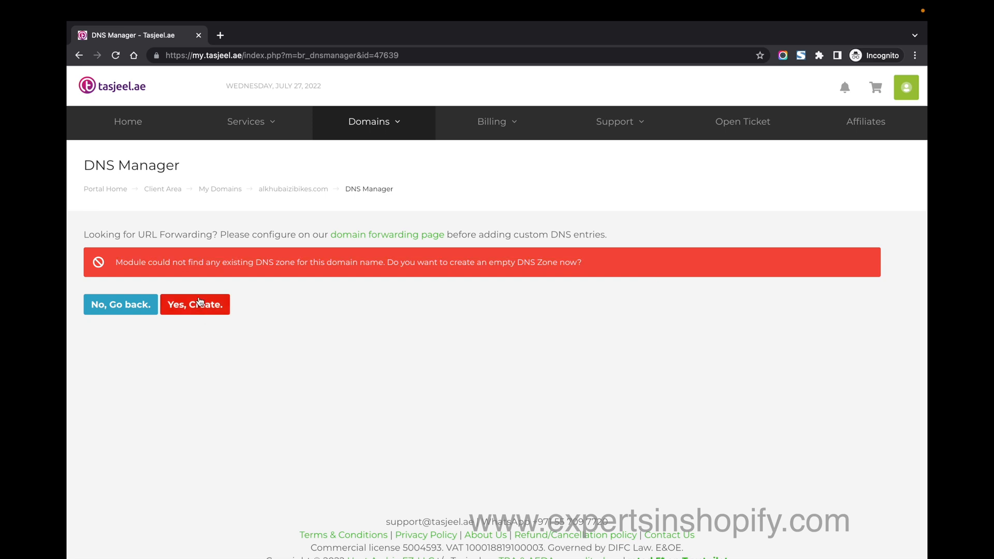
pyautogui.click(195, 305)
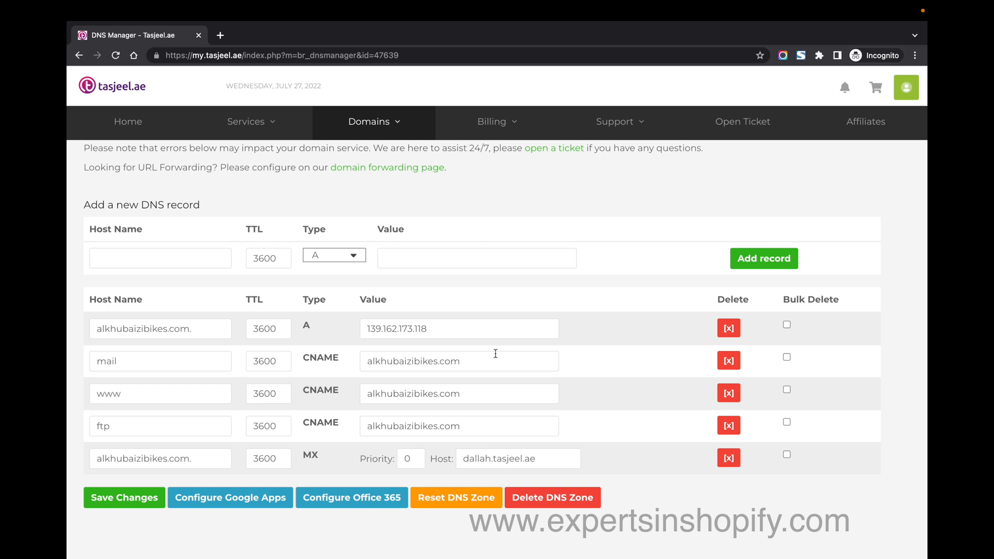
pyautogui.moveTo(496, 311)
pyautogui.write('23.227.38.65')
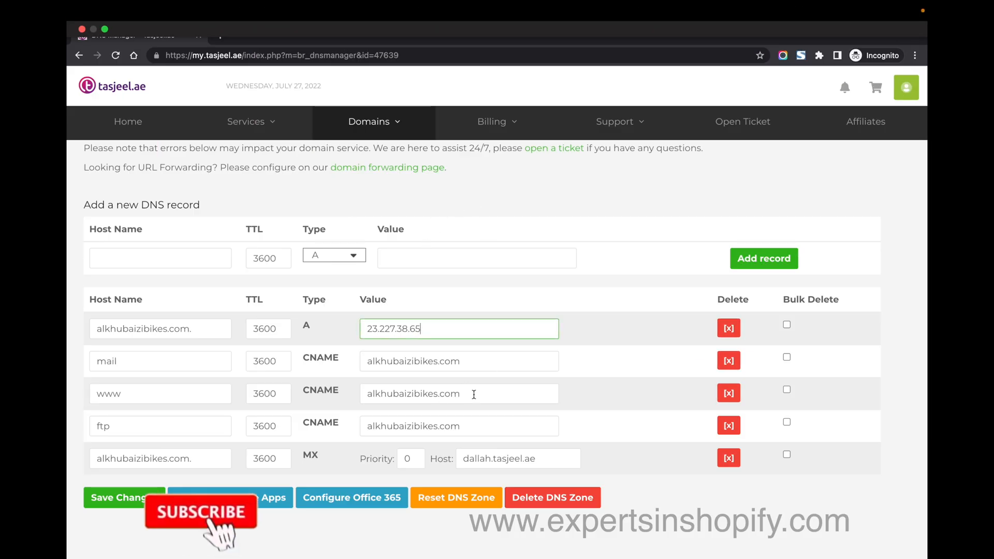
# - Enter shops.myshopify.com as the alkhubaizibikes.com www CNAME value
pyautogui.write('shops.myshopify.com')
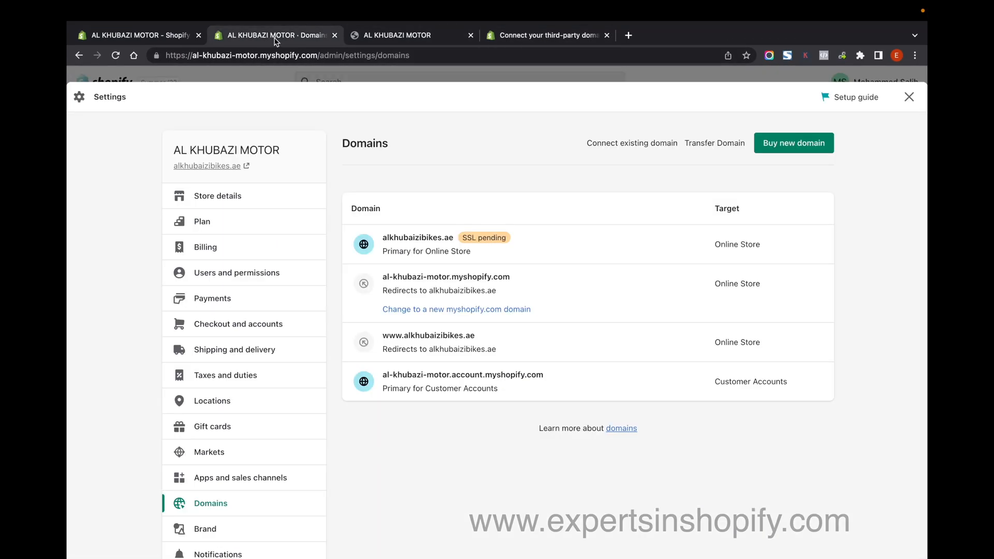
pyautogui.moveTo(611, 144)
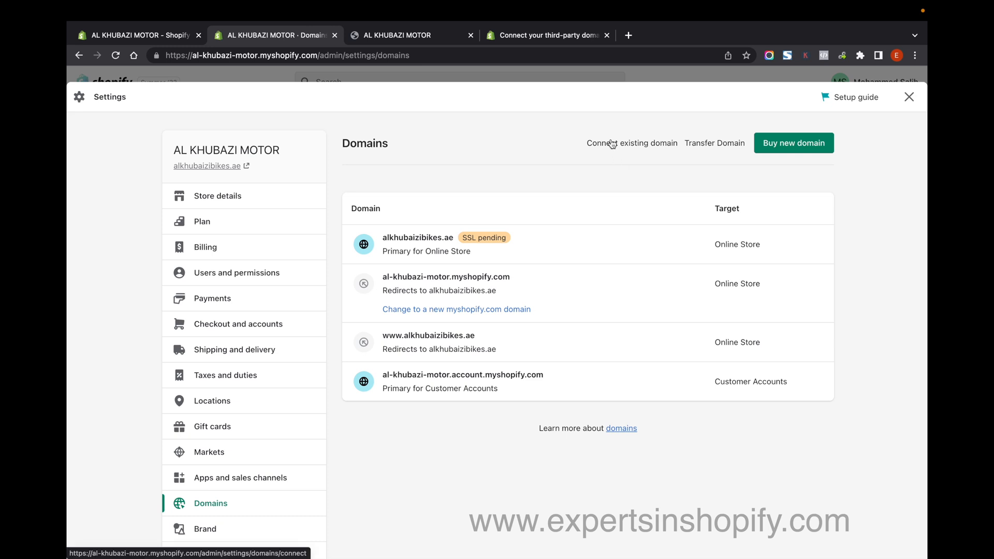
# - Submit alkhubaizibikes.com as an existing domain and check its incomplete A and CNAME status
pyautogui.click(632, 143)
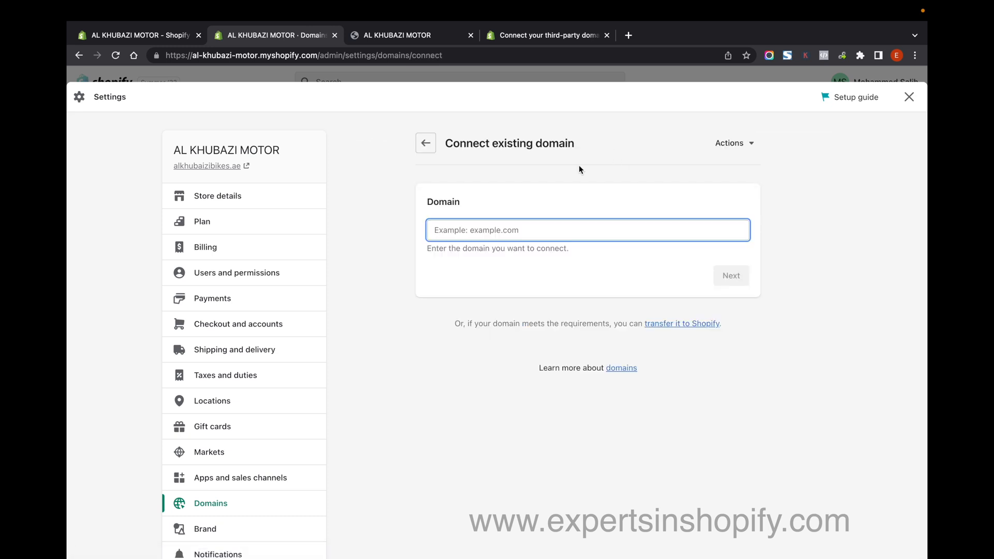
pyautogui.write('alkhubaizibikes.com')
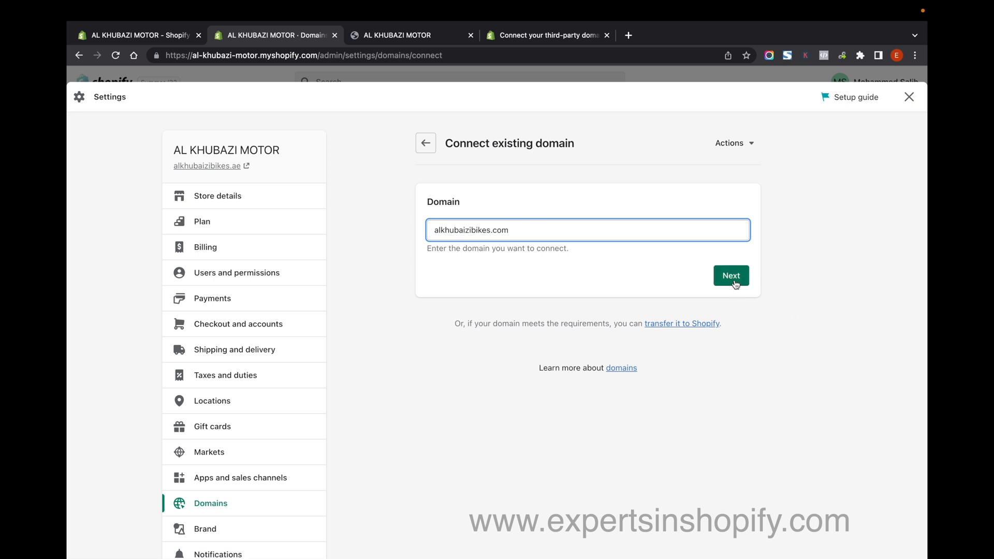
pyautogui.click(731, 275)
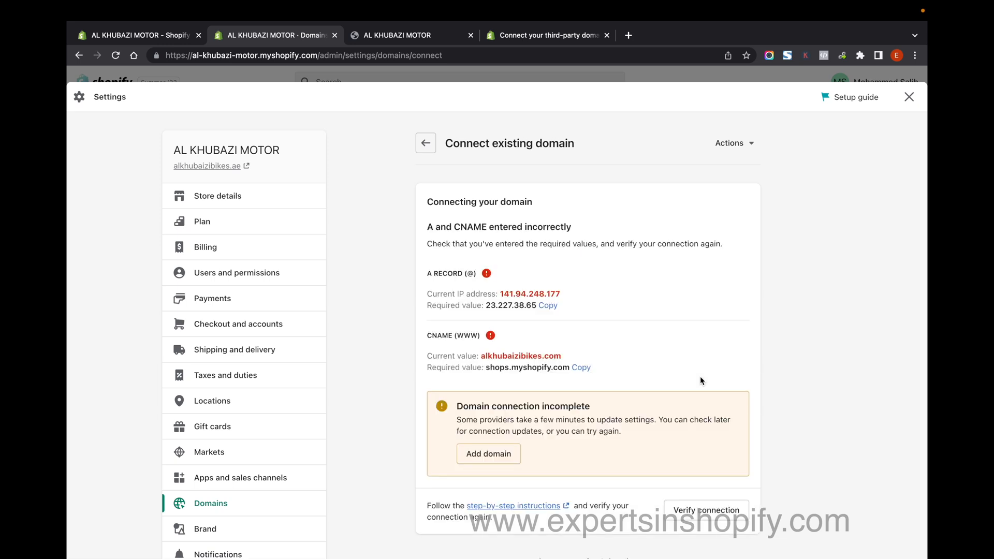
pyautogui.click(469, 35)
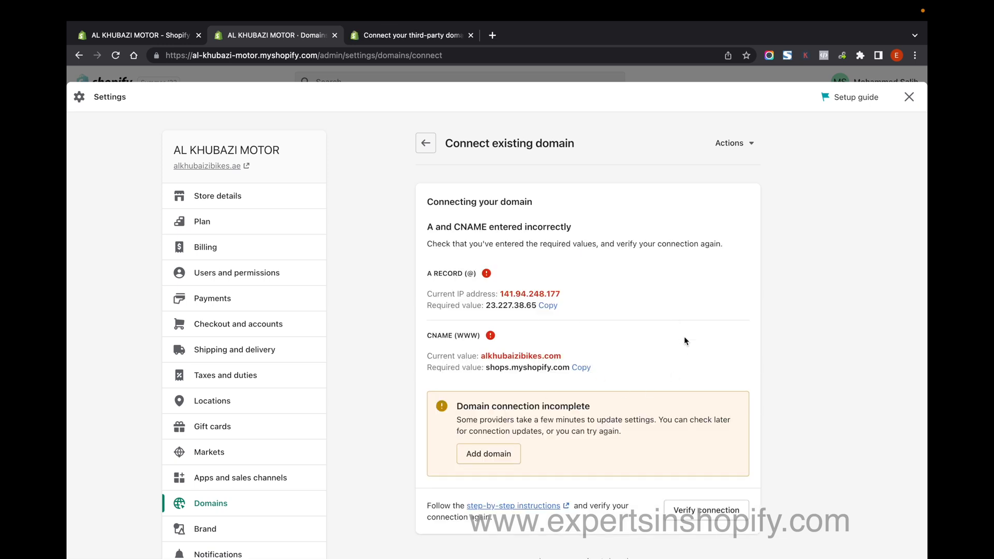